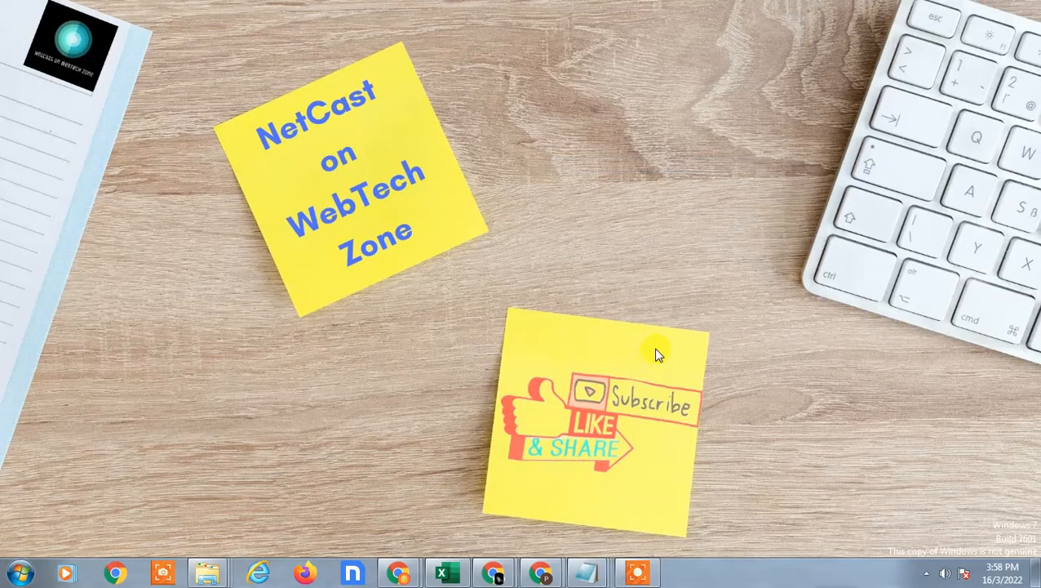
{"action": "mouse_move", "coordinate": [596, 257]}
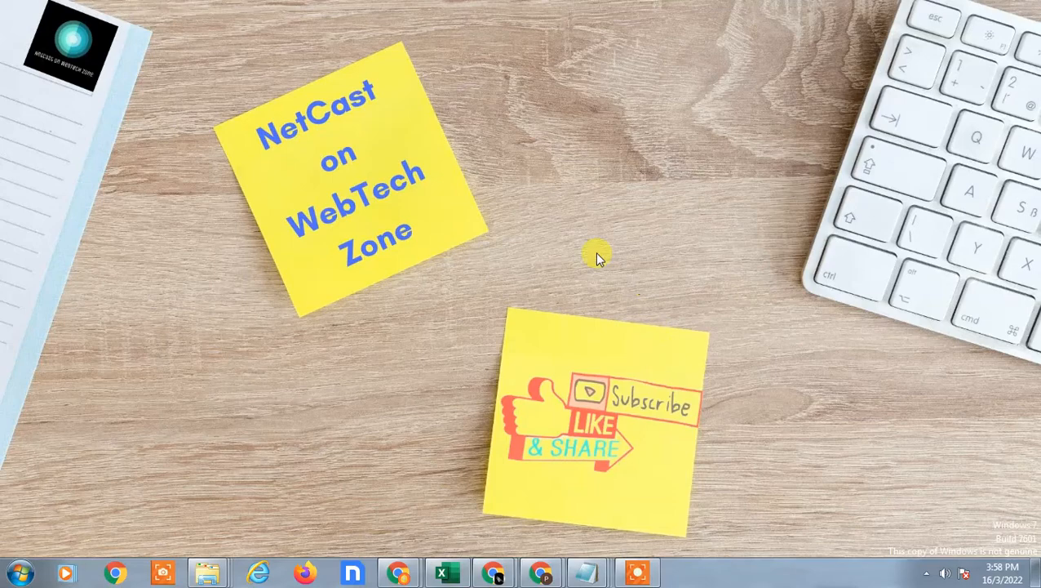
{"action": "mouse_move", "coordinate": [710, 233]}
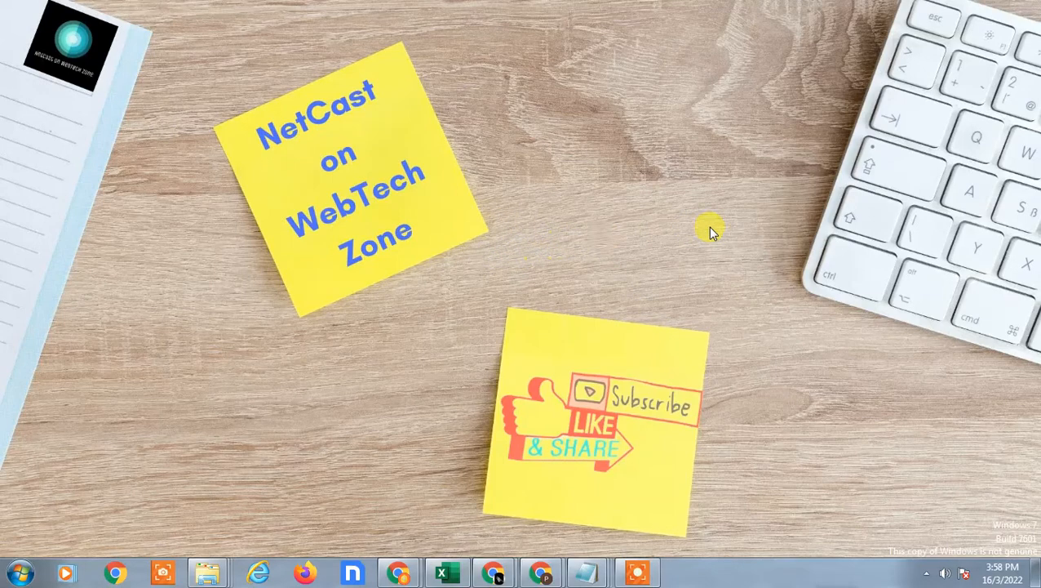
{"action": "mouse_move", "coordinate": [547, 106]}
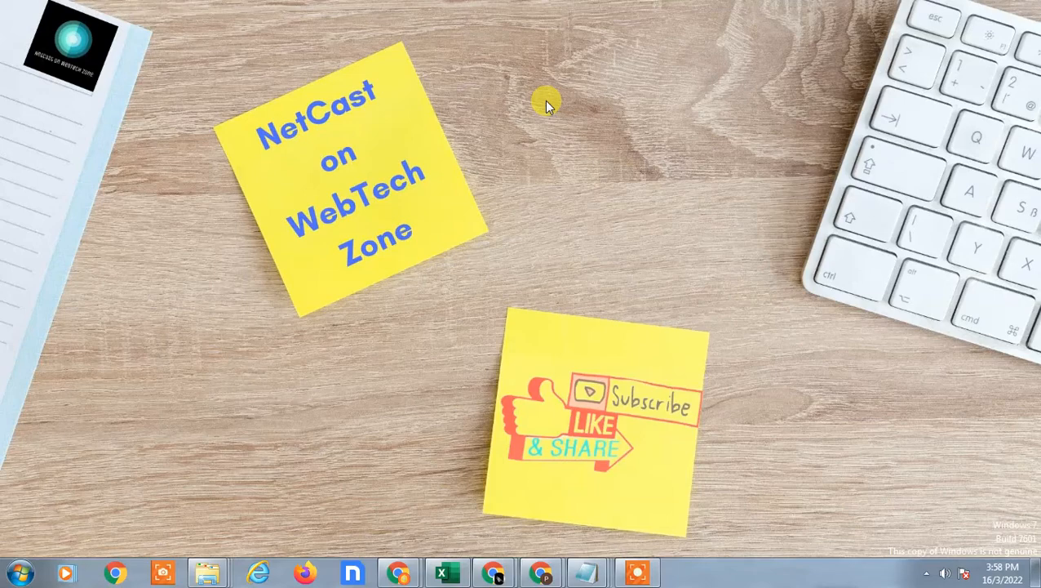
{"action": "mouse_move", "coordinate": [704, 249]}
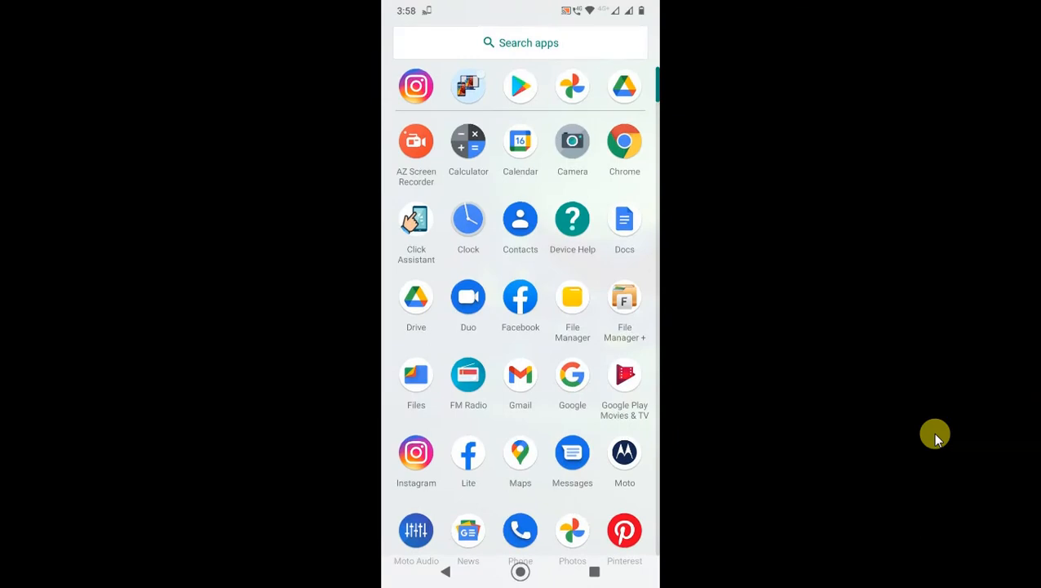
Launch Google Photos and show the Library albums, including Screenshots, Download and Instagram
{"action": "left_click", "coordinate": [572, 530]}
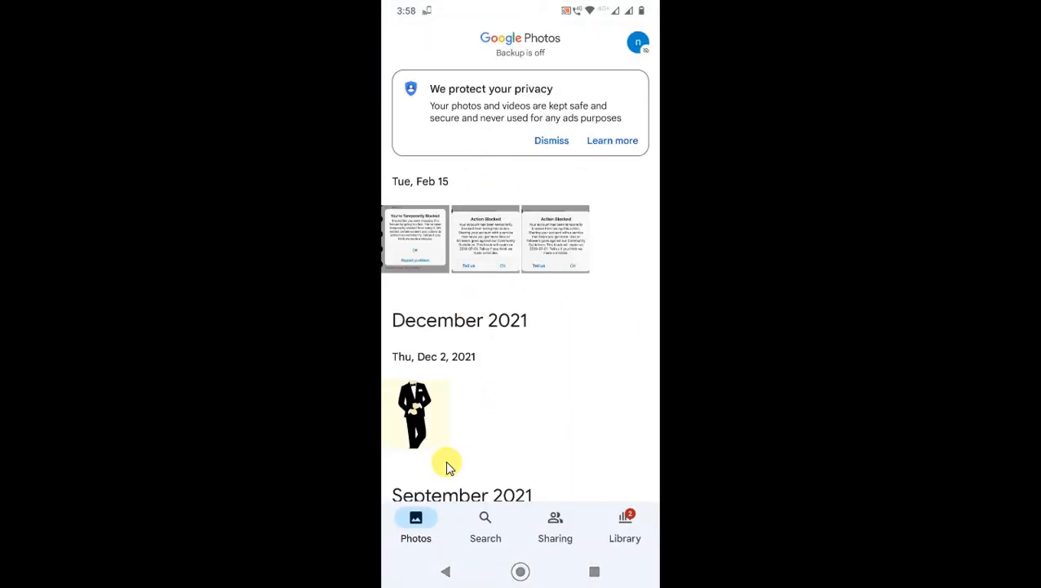
{"action": "mouse_move", "coordinate": [622, 498]}
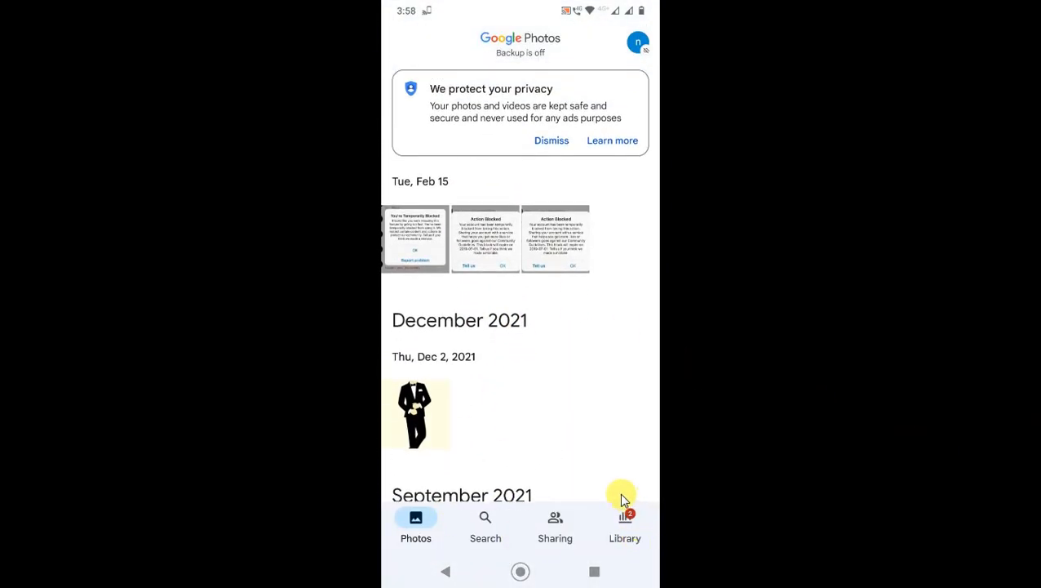
{"action": "left_click", "coordinate": [624, 526]}
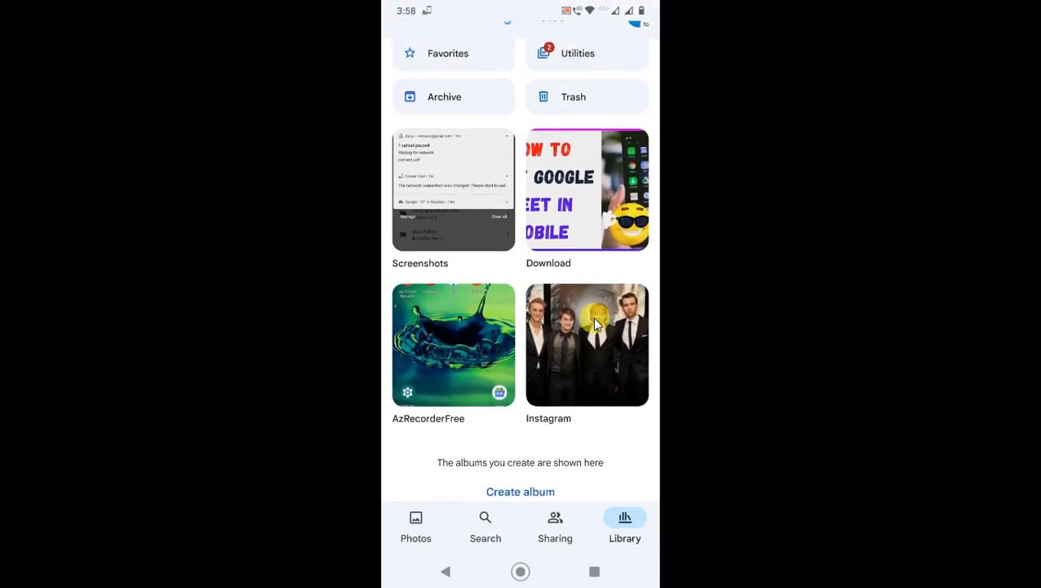
{"action": "scroll", "scroll_direction": "down", "scroll_amount": 3}
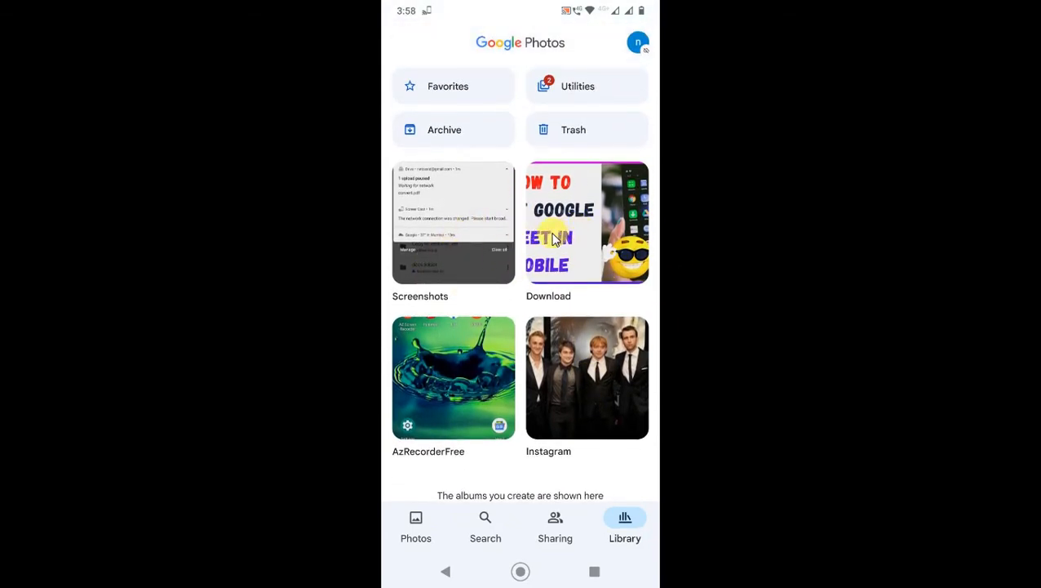
{"action": "mouse_move", "coordinate": [359, 253]}
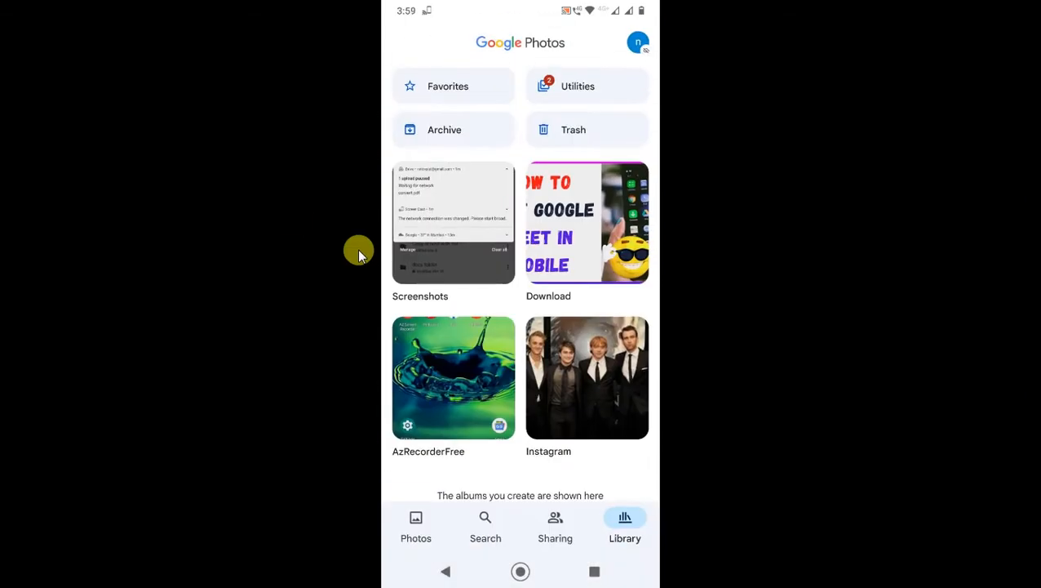
Open the Instagram album and select all five photos dated Tue, Feb 15
{"action": "left_click", "coordinate": [586, 378]}
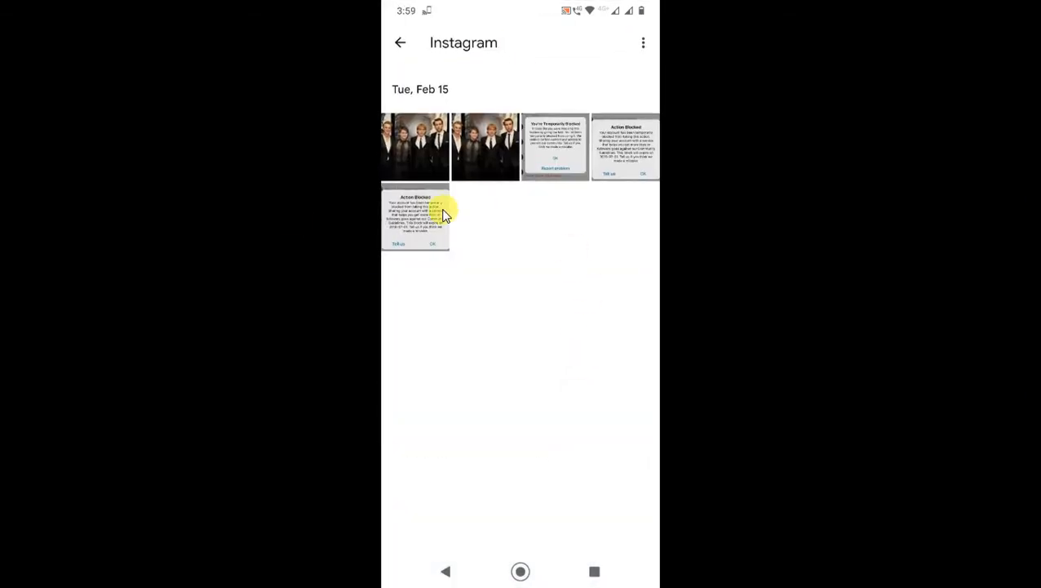
{"action": "mouse_move", "coordinate": [404, 161]}
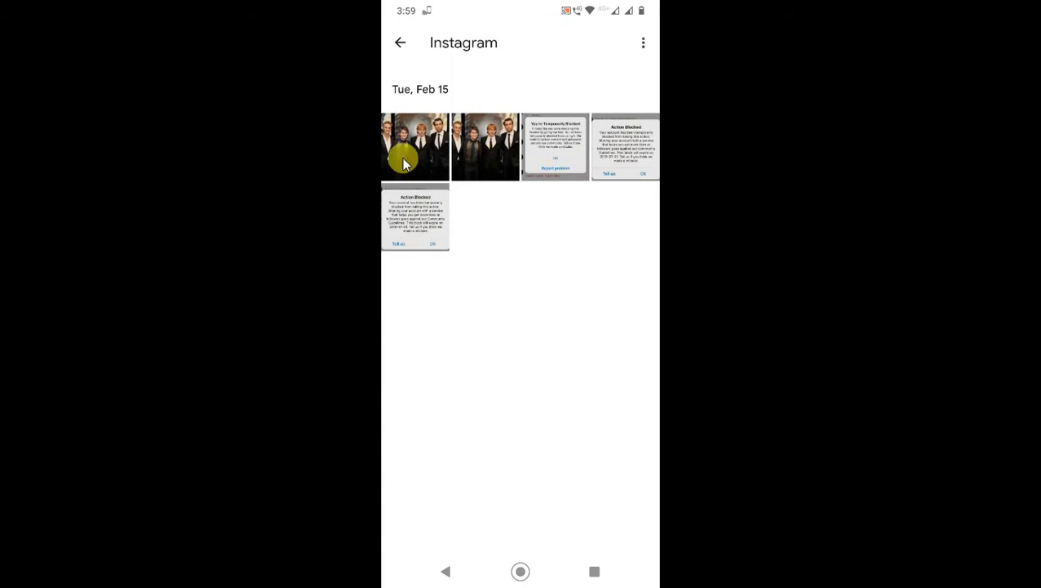
{"action": "left_click", "coordinate": [414, 147]}
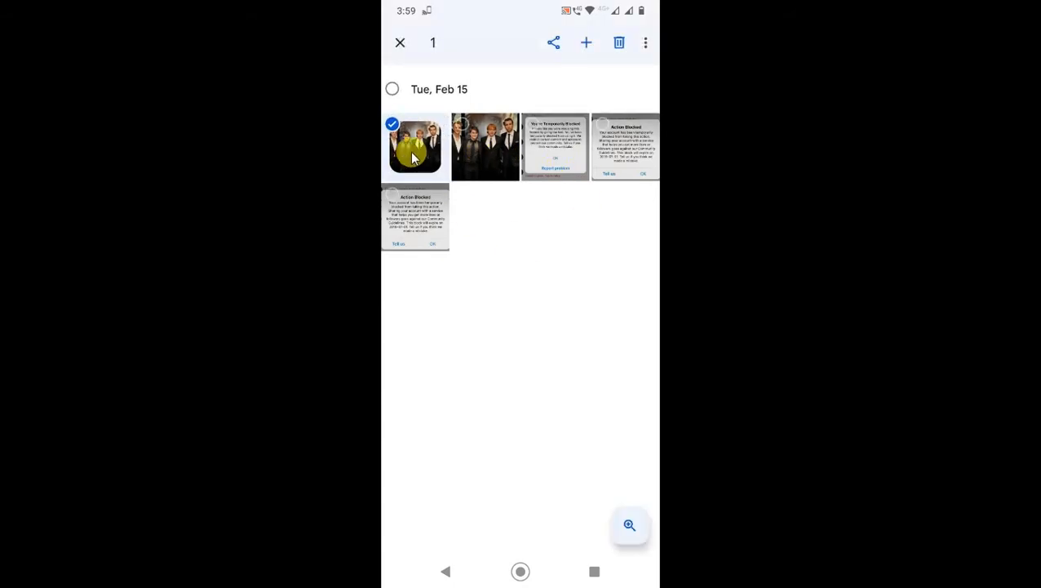
{"action": "left_click", "coordinate": [391, 89]}
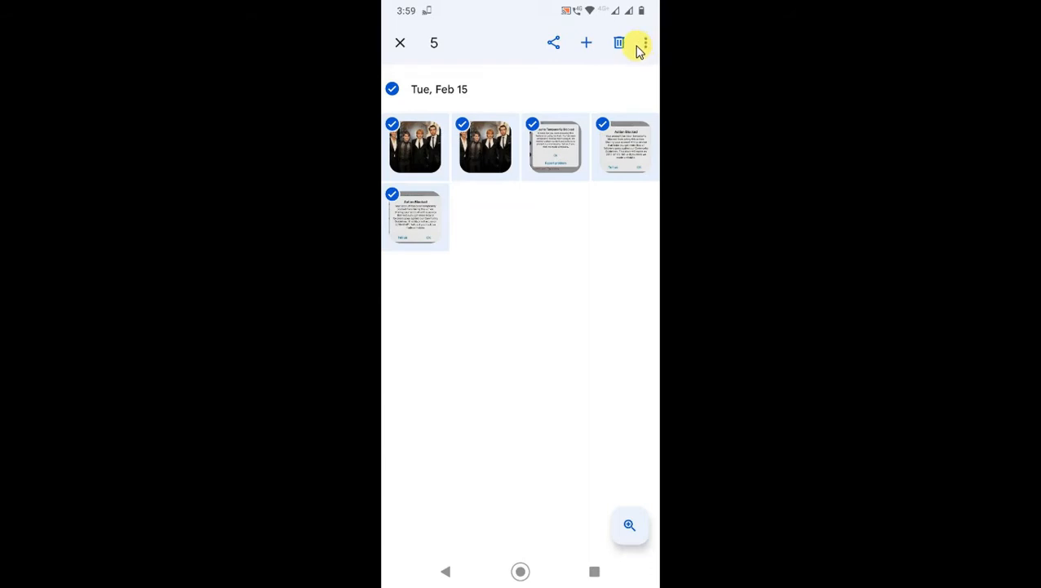
{"action": "left_click", "coordinate": [644, 42]}
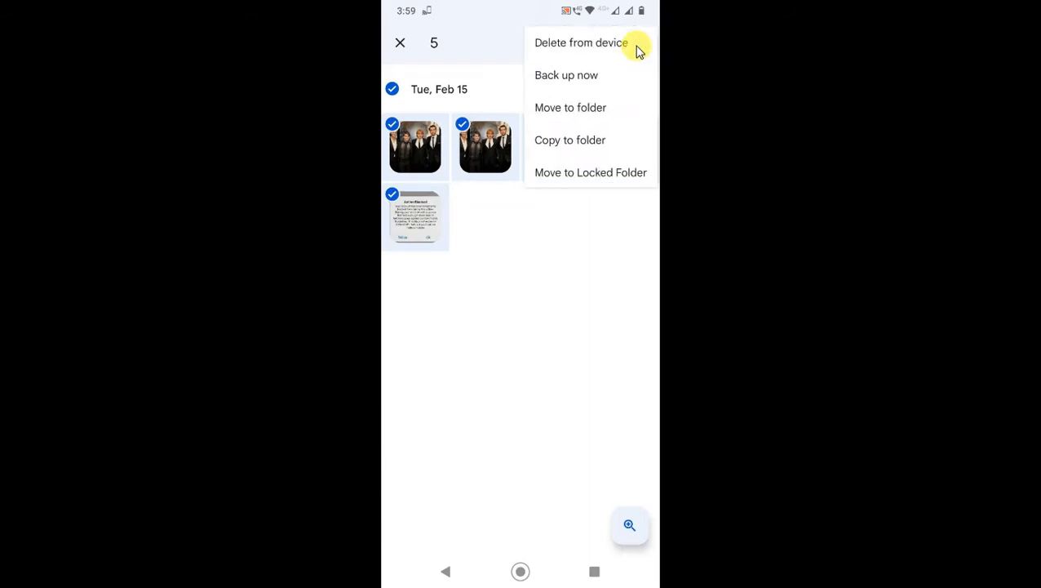
{"action": "left_click", "coordinate": [416, 217]}
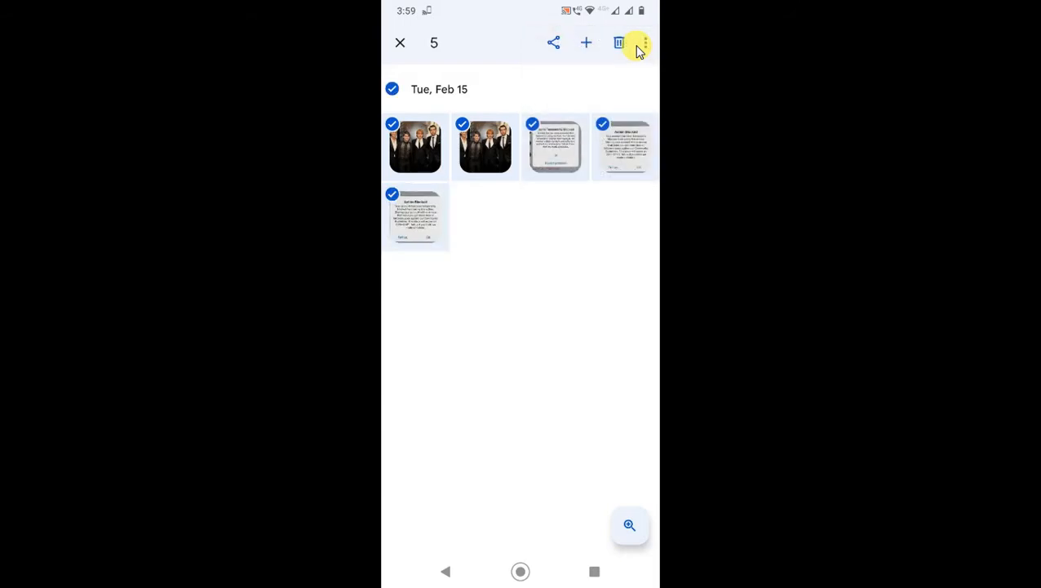
{"action": "mouse_move", "coordinate": [555, 43]}
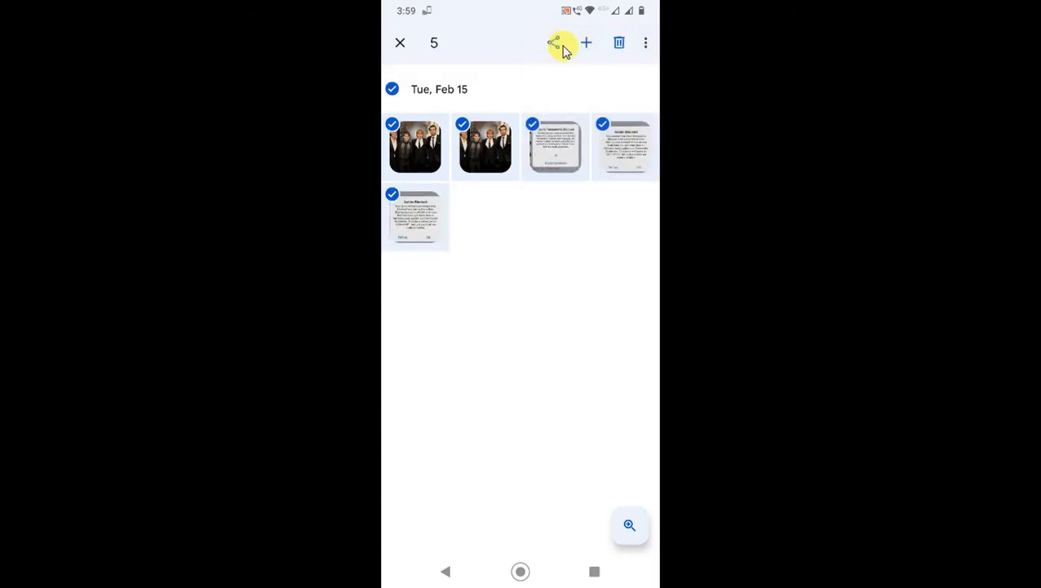
Share the five selected photos to Drive from the full apps list, triggering a not-allowed notice
{"action": "left_click", "coordinate": [553, 43]}
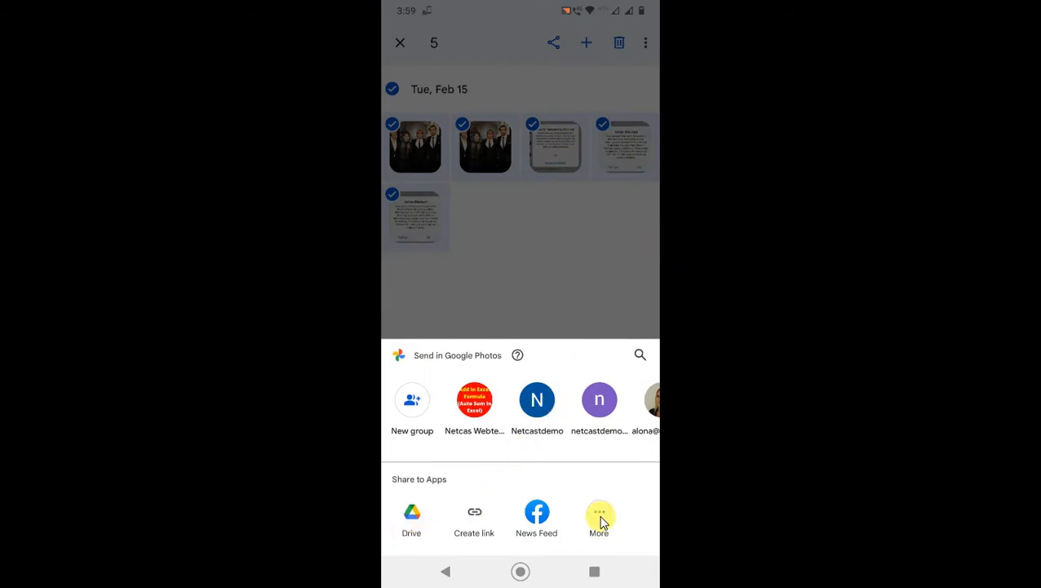
{"action": "left_click", "coordinate": [599, 514]}
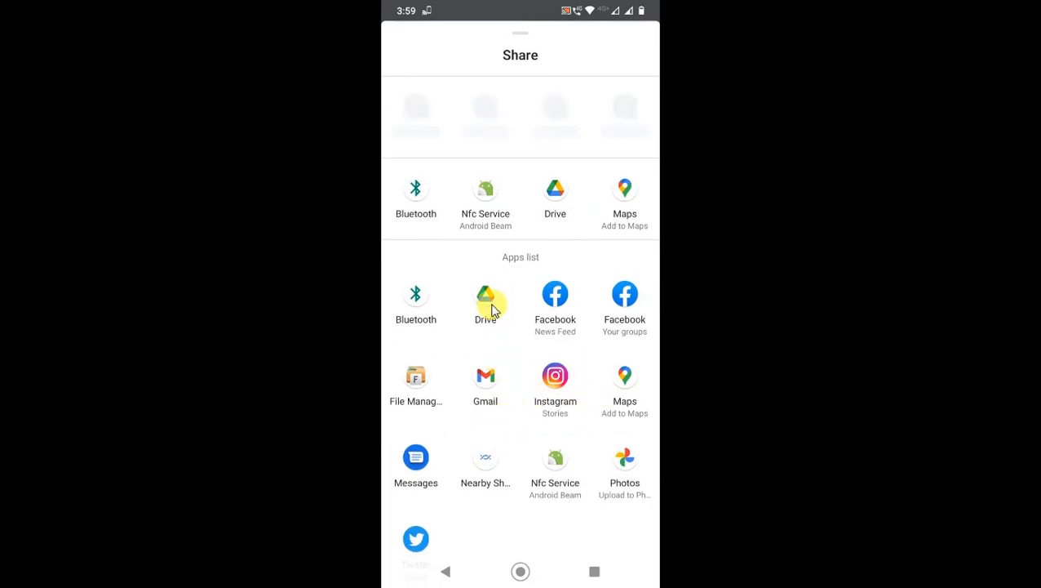
{"action": "left_click", "coordinate": [415, 457]}
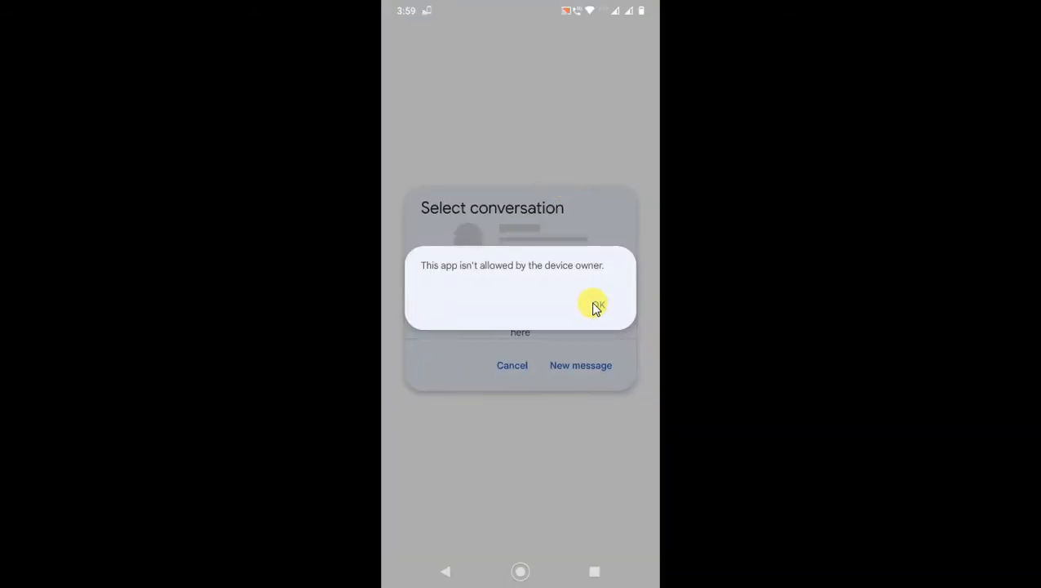
{"action": "mouse_move", "coordinate": [498, 278]}
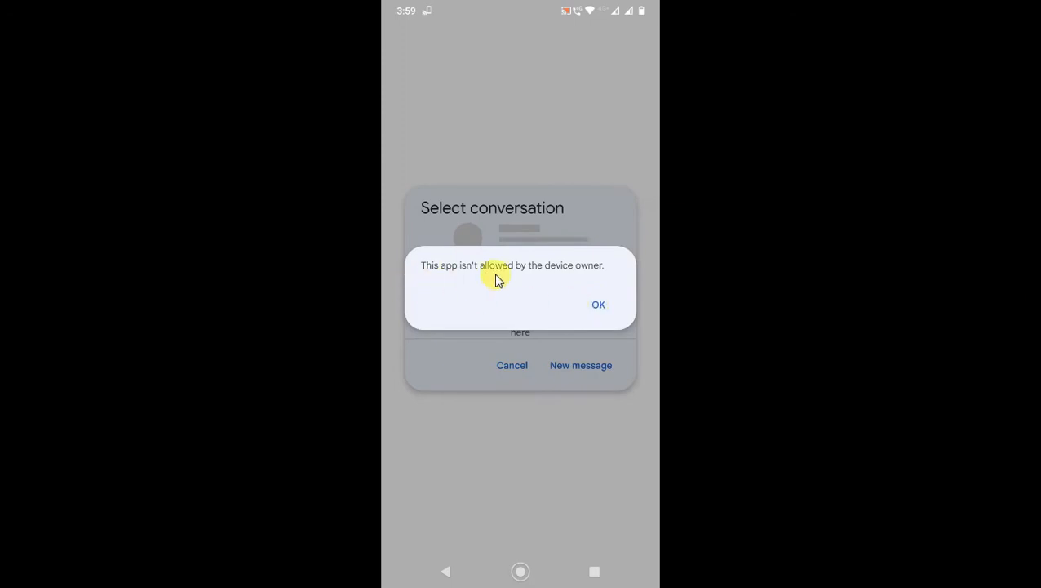
{"action": "mouse_move", "coordinate": [607, 286]}
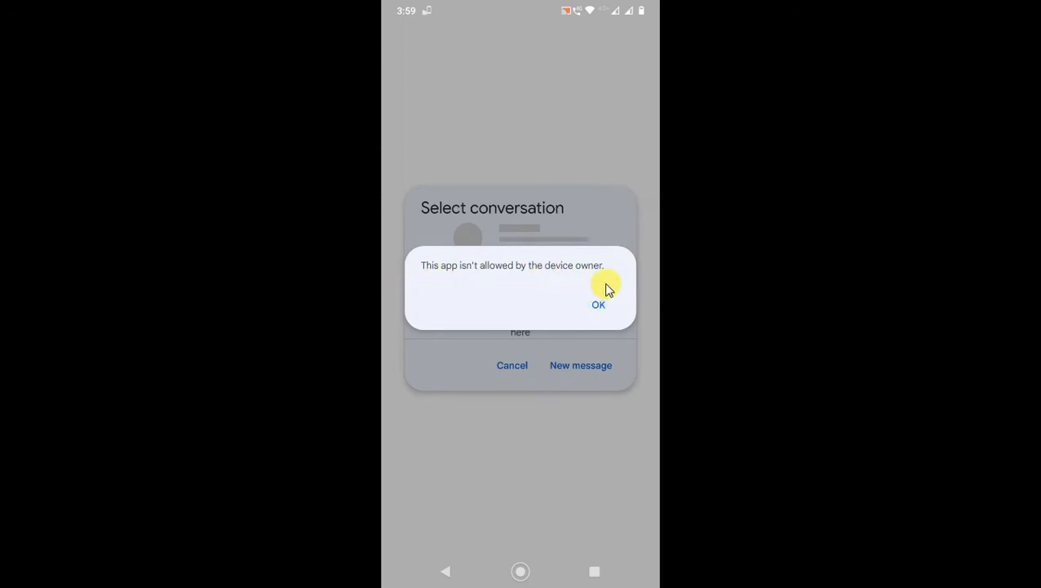
Dismiss the not-allowed warning and keep the existing account in Save to Drive
{"action": "left_click", "coordinate": [598, 304]}
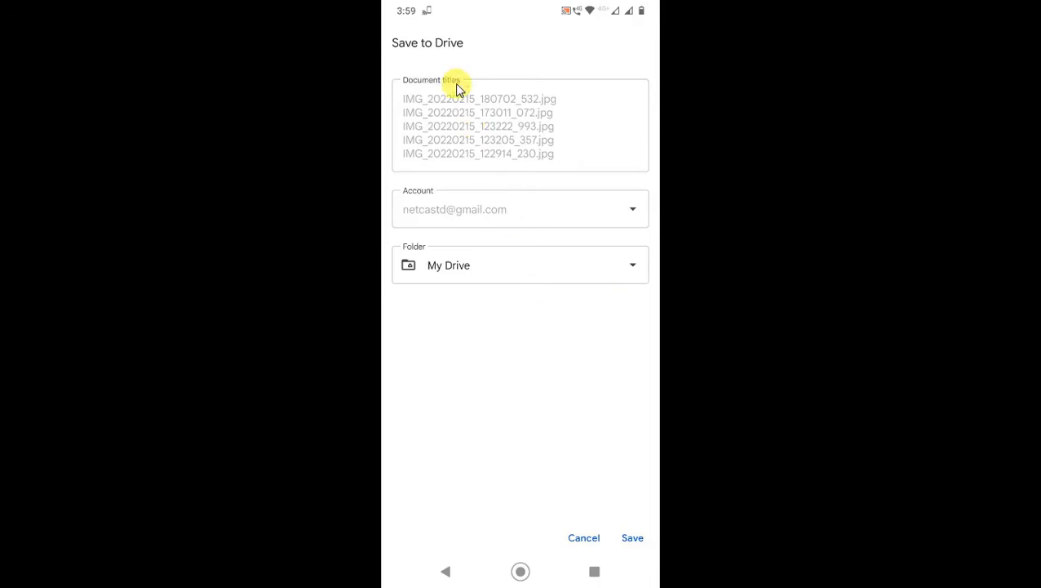
{"action": "mouse_move", "coordinate": [527, 128]}
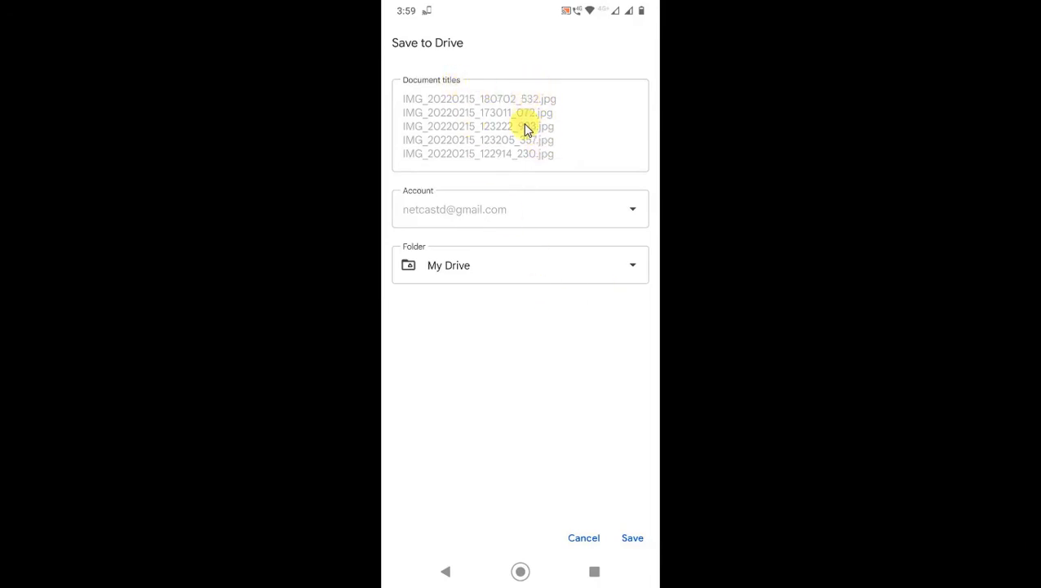
{"action": "mouse_move", "coordinate": [632, 217]}
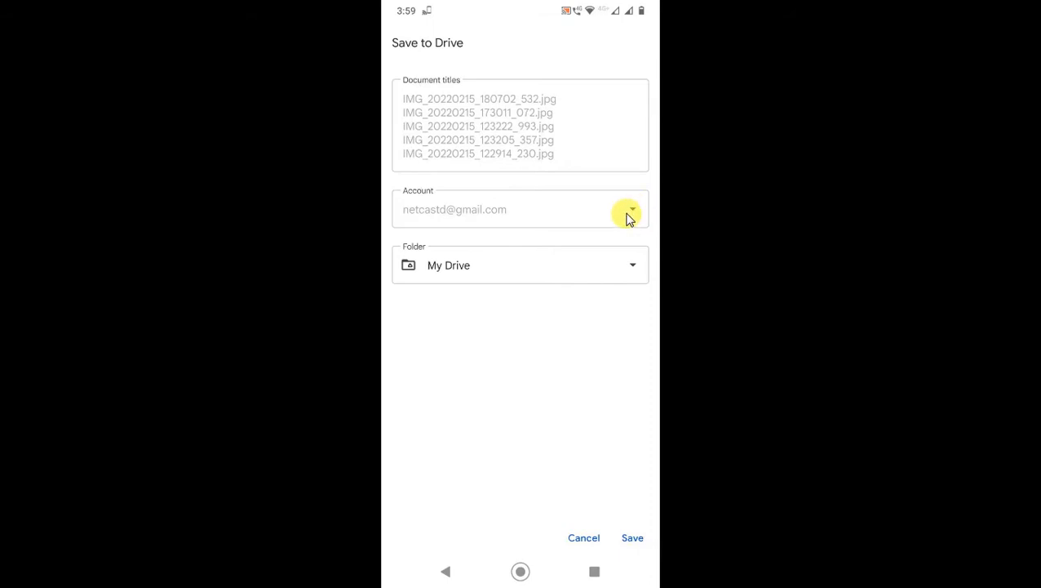
{"action": "mouse_move", "coordinate": [614, 205]}
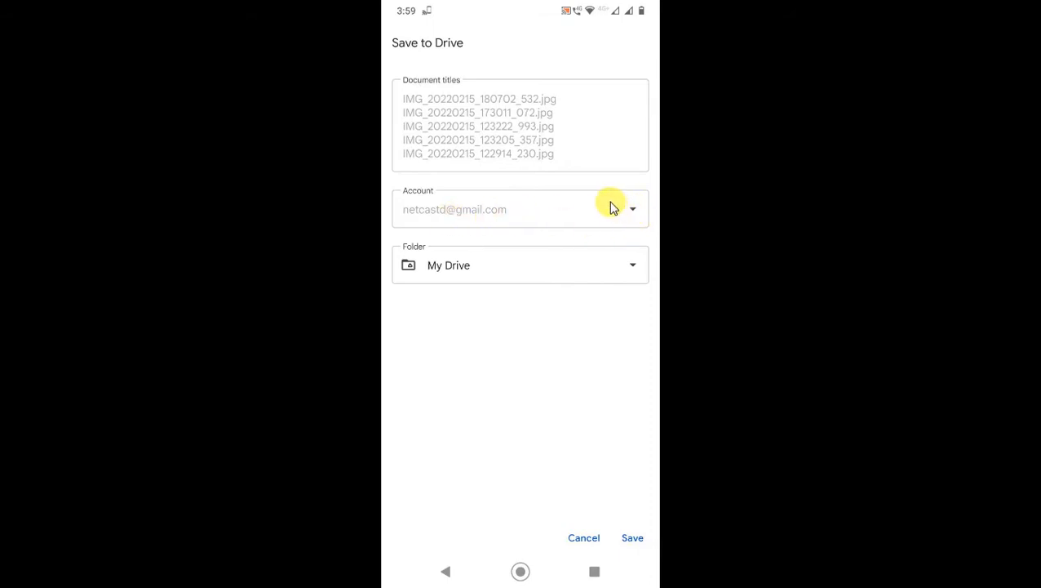
{"action": "left_click", "coordinate": [633, 209]}
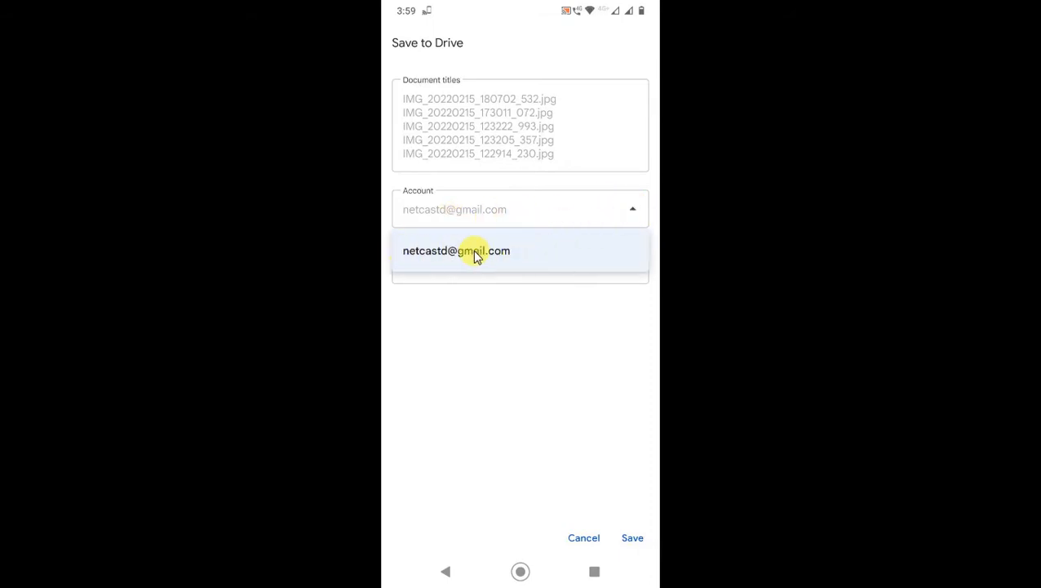
{"action": "mouse_move", "coordinate": [436, 260]}
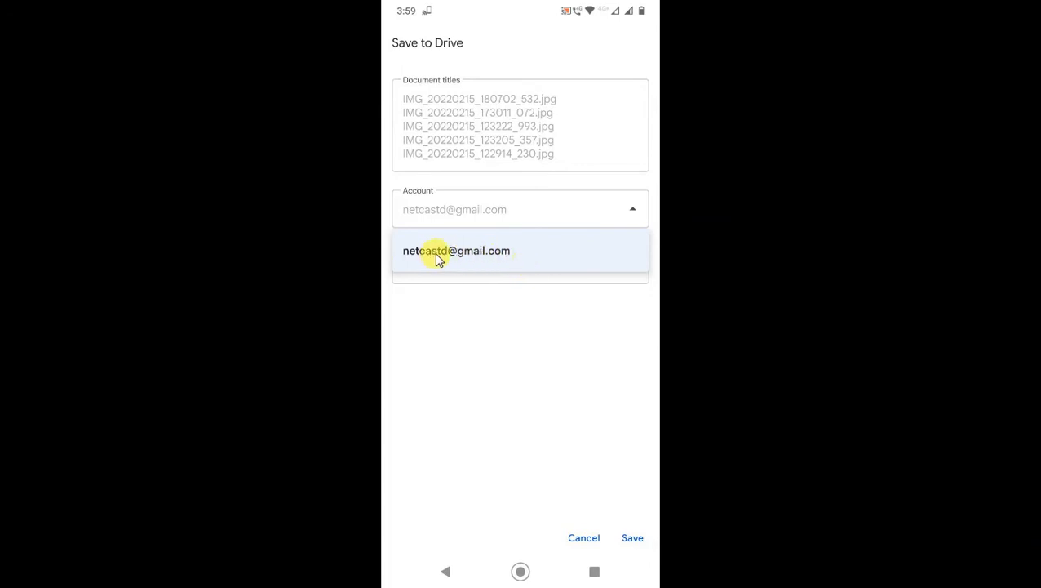
{"action": "left_click", "coordinate": [456, 251]}
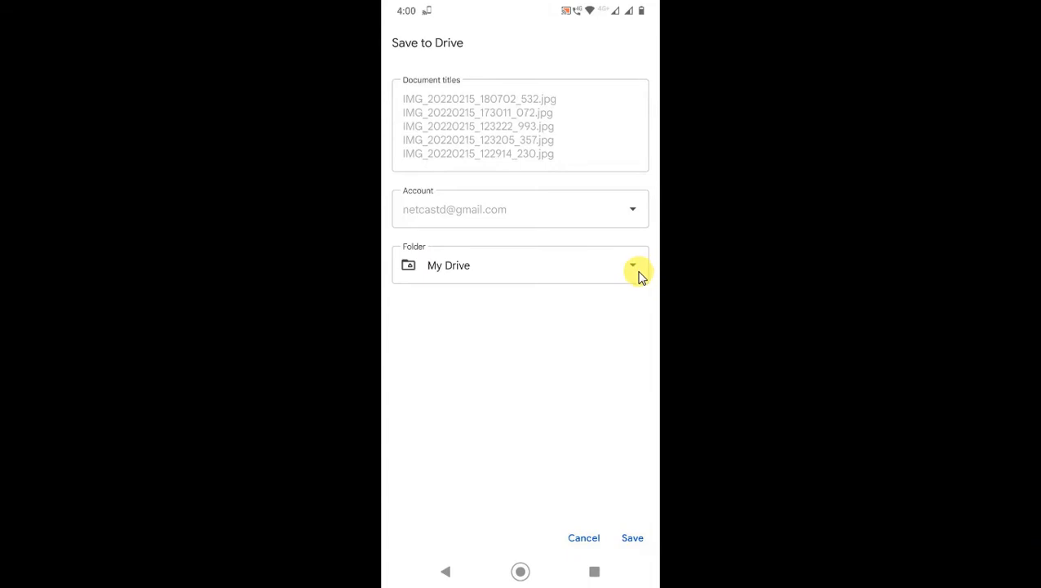
List the My Drive destination folders, such as Classroom and docs folder
{"action": "left_click", "coordinate": [634, 264]}
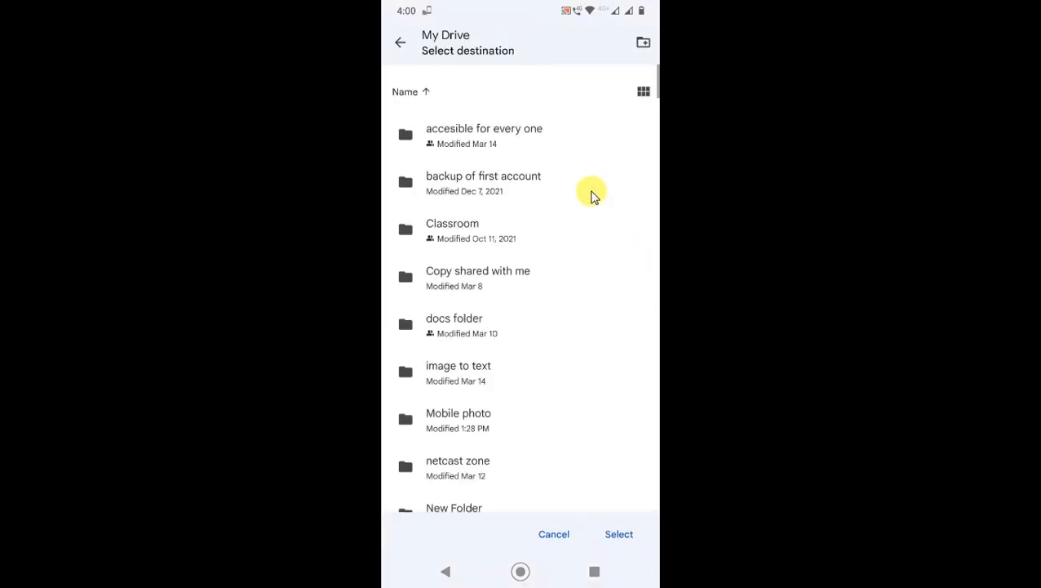
{"action": "scroll", "scroll_direction": "down", "scroll_amount": 3}
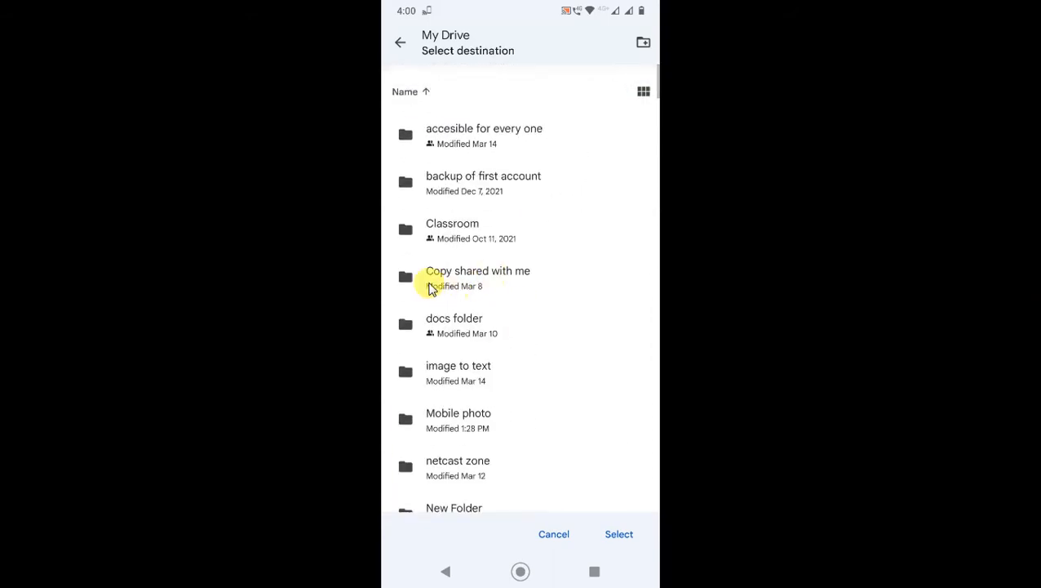
{"action": "mouse_move", "coordinate": [522, 347]}
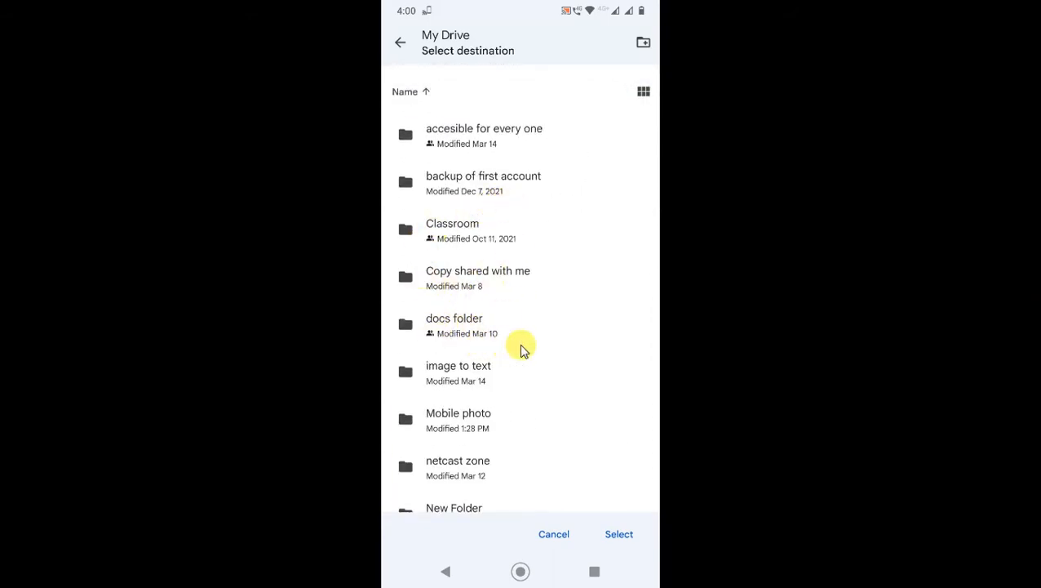
{"action": "mouse_move", "coordinate": [643, 130]}
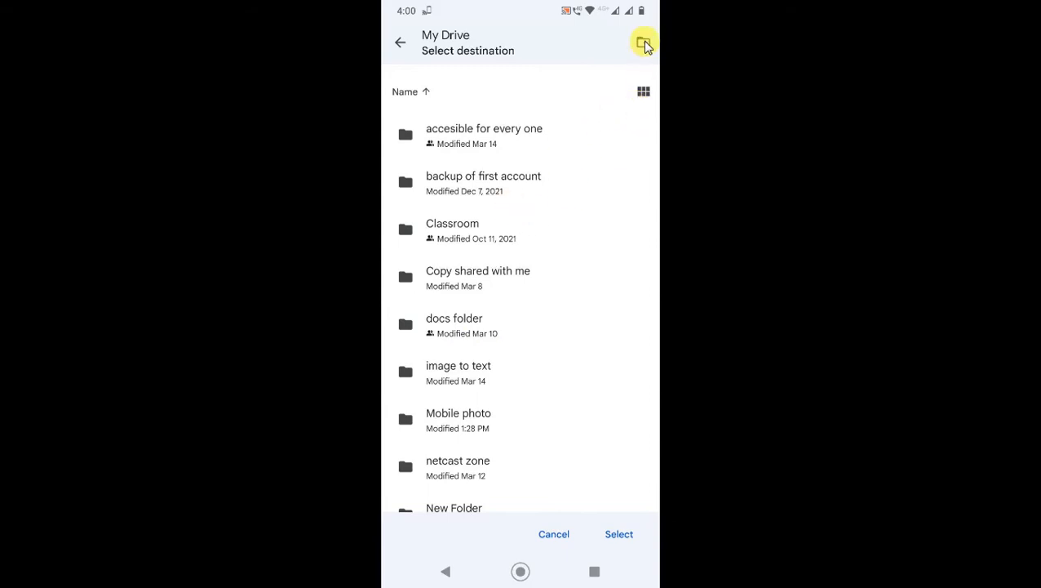
Add a new folder 'Photos of office 222' from the destination picker
{"action": "left_click", "coordinate": [644, 42]}
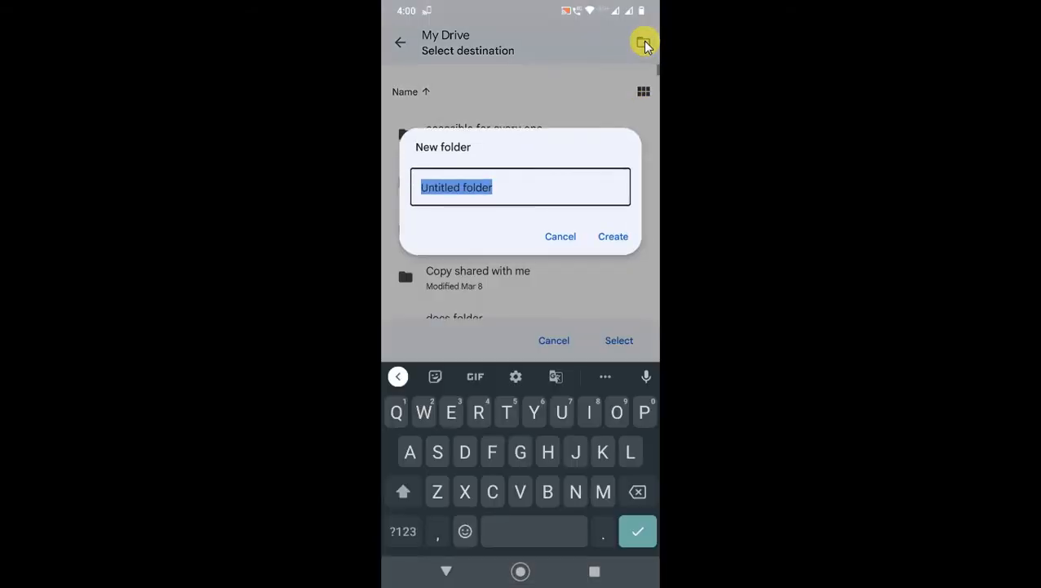
{"action": "type", "text": "Photo"}
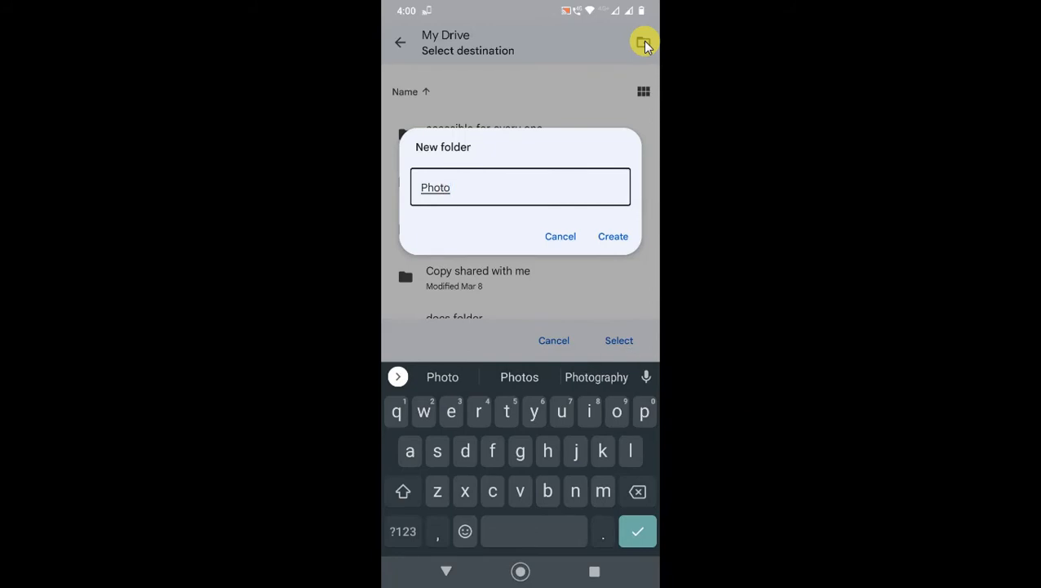
{"action": "left_click", "coordinate": [519, 377]}
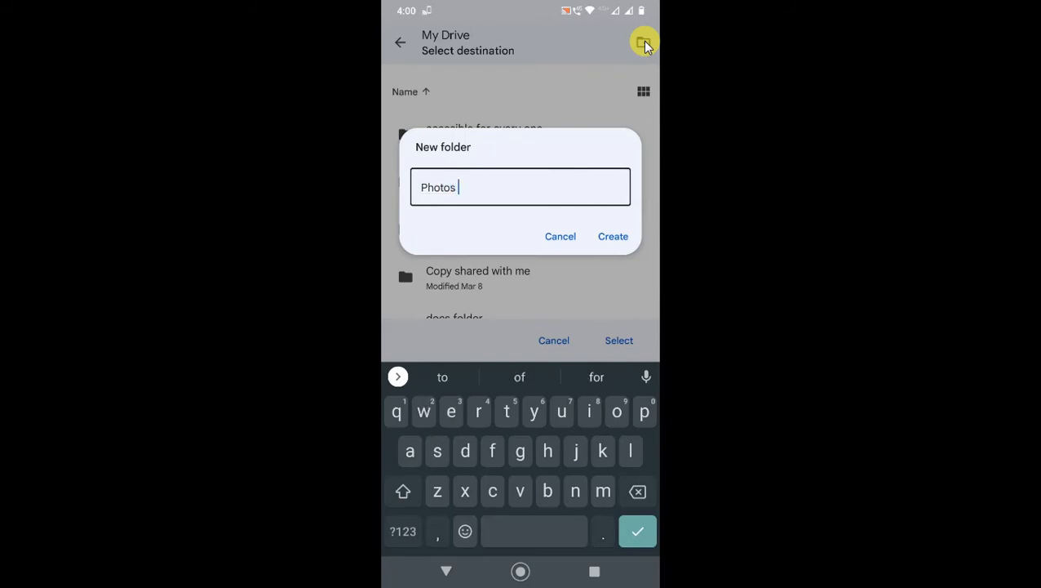
{"action": "type", "text": "of s"}
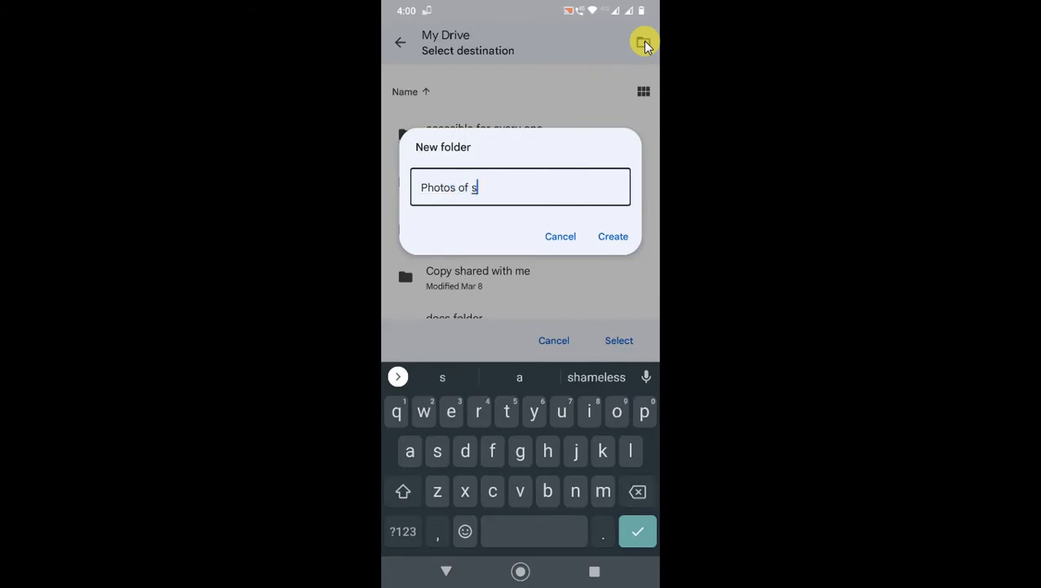
{"action": "type", "text": "office"}
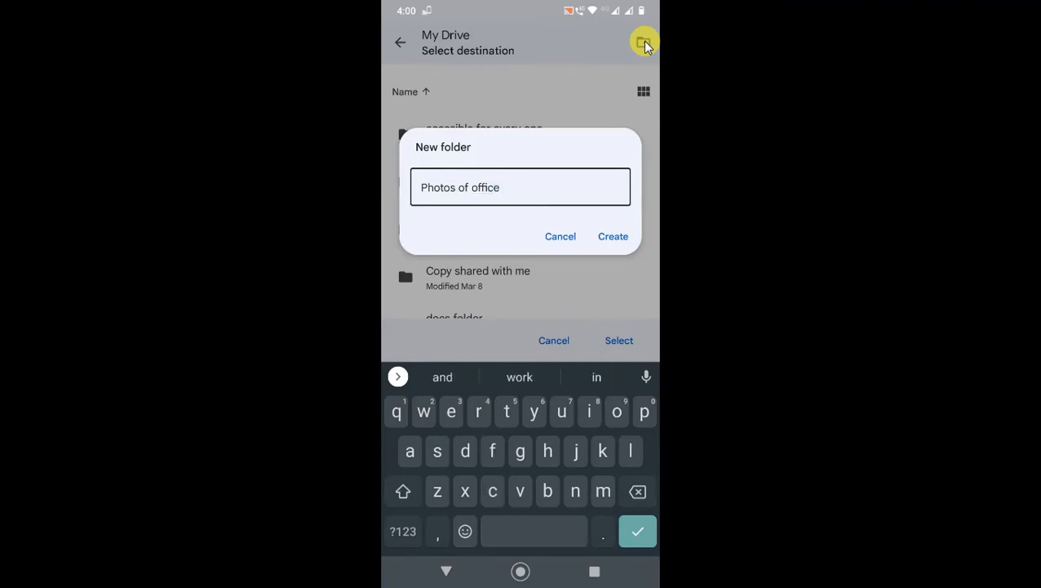
{"action": "type", "text": "222"}
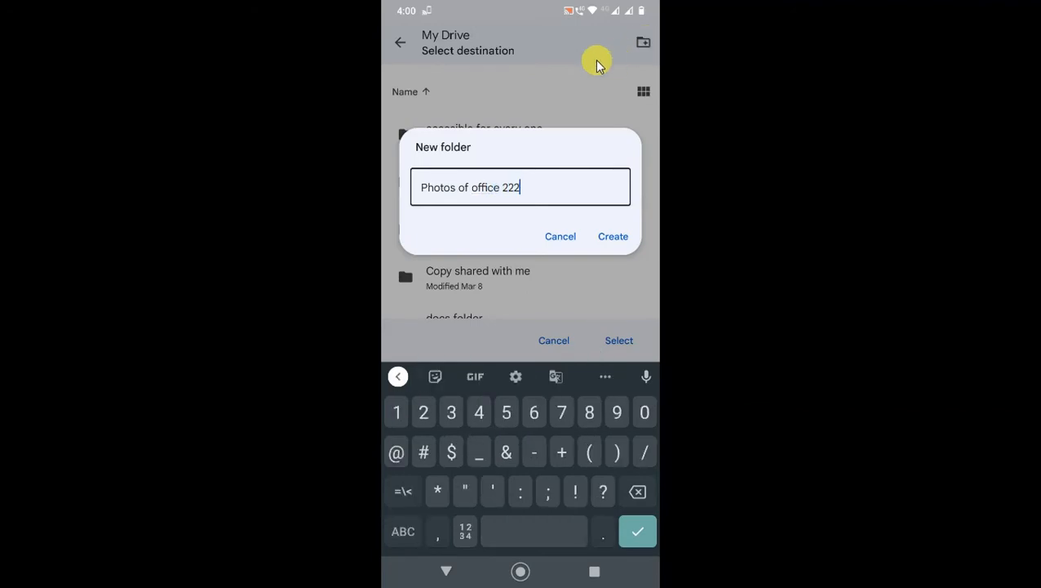
{"action": "mouse_move", "coordinate": [613, 236]}
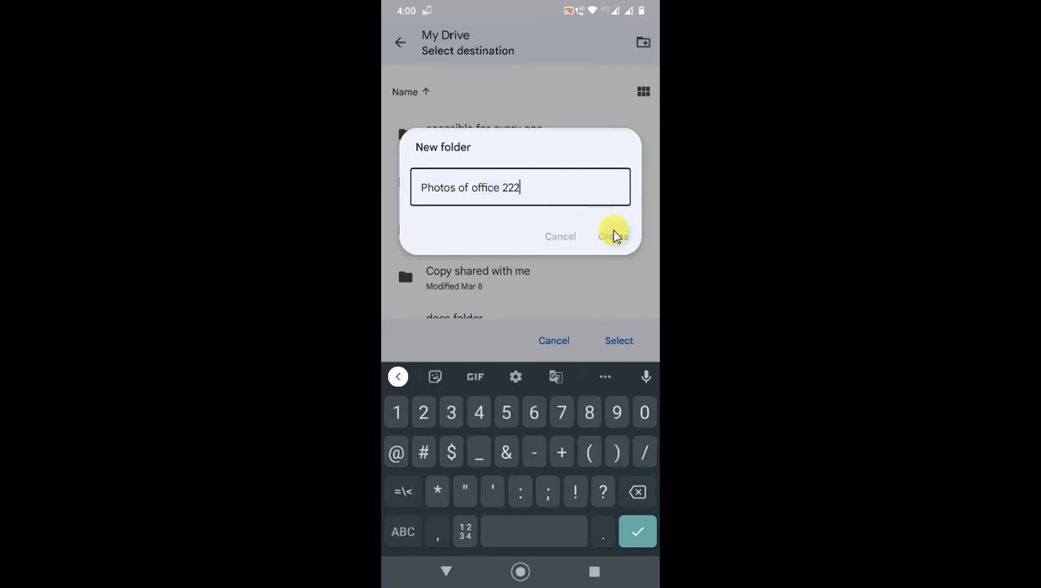
{"action": "left_click", "coordinate": [613, 236]}
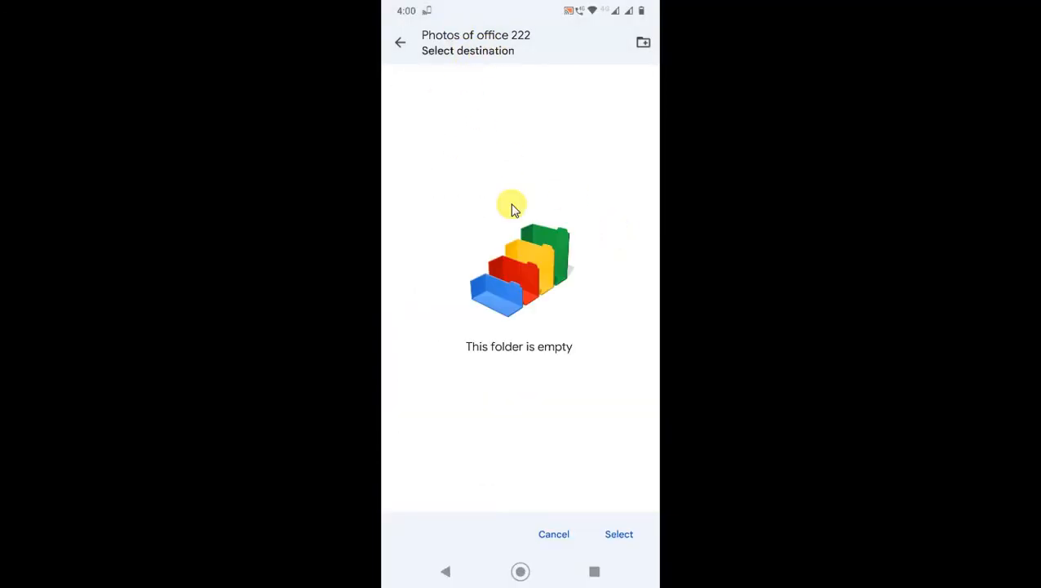
Choose Photos of office 222 as the destination for the five photos
{"action": "left_click", "coordinate": [619, 534]}
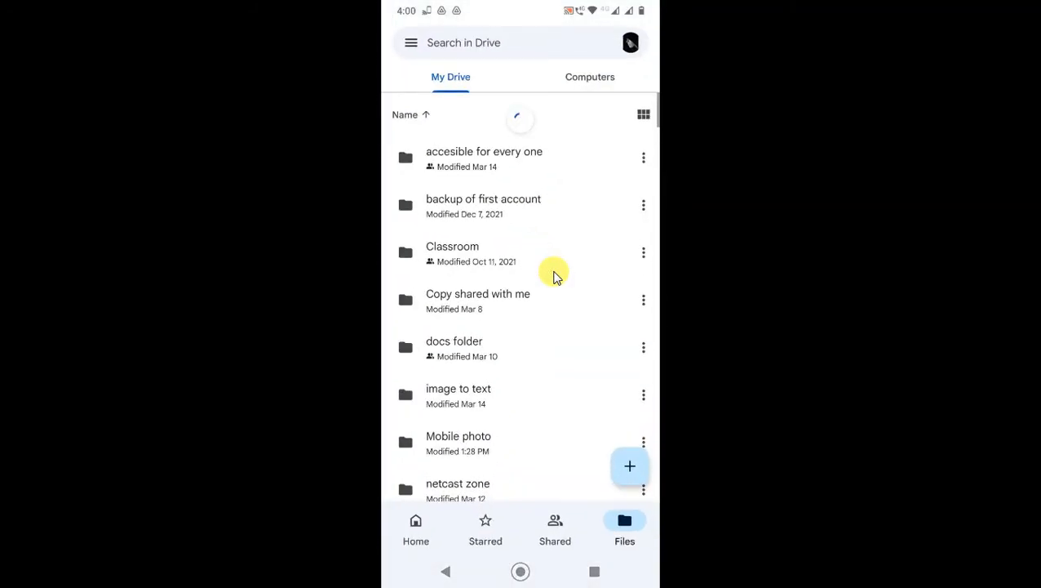
Open Photos of office 222 to confirm the five JPGs, then begin adding new files
{"action": "scroll", "scroll_direction": "down", "scroll_amount": 3}
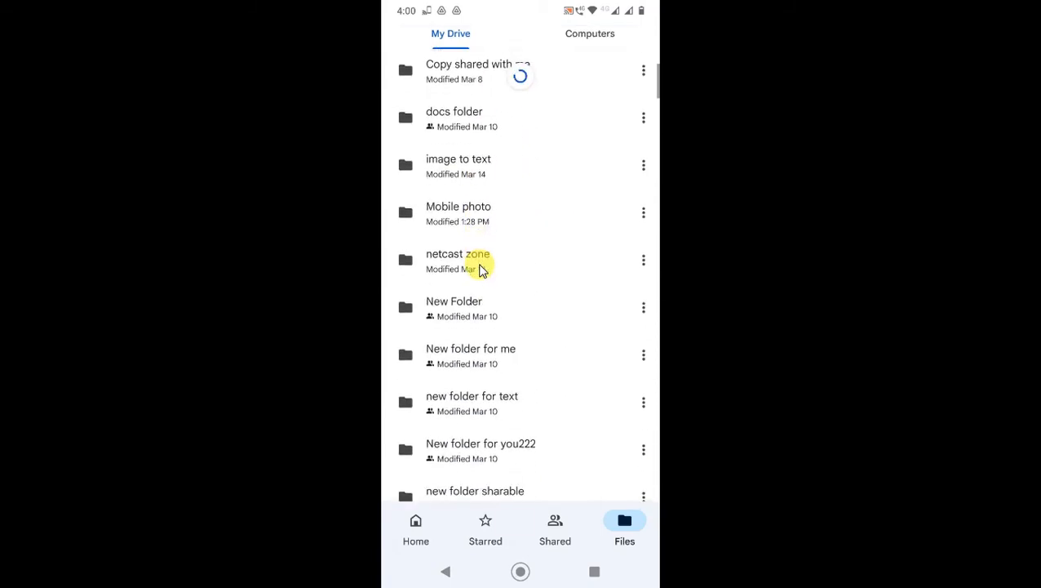
{"action": "scroll", "scroll_direction": "down", "scroll_amount": 3}
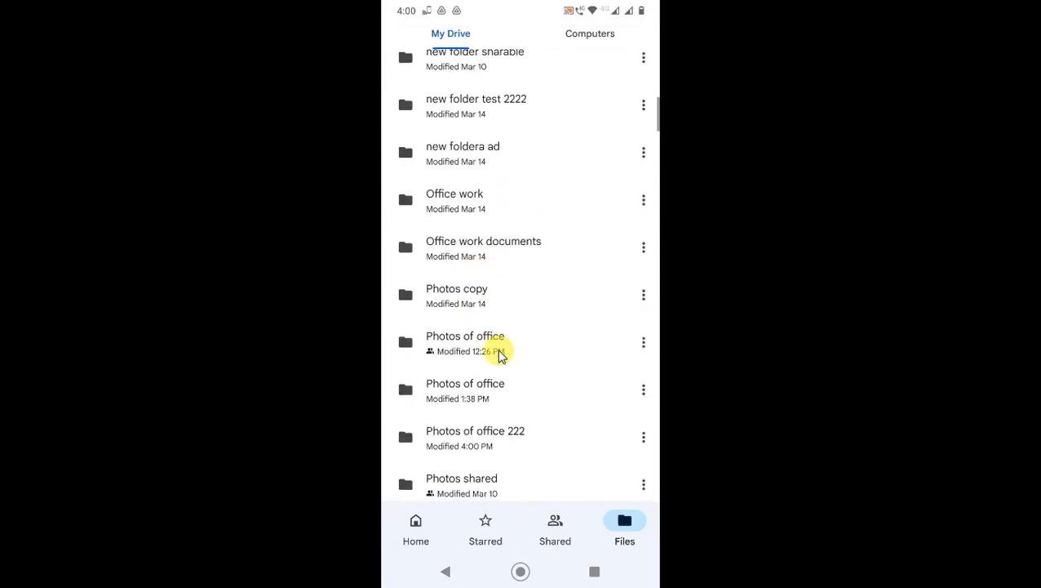
{"action": "scroll", "scroll_direction": "up", "scroll_amount": 3}
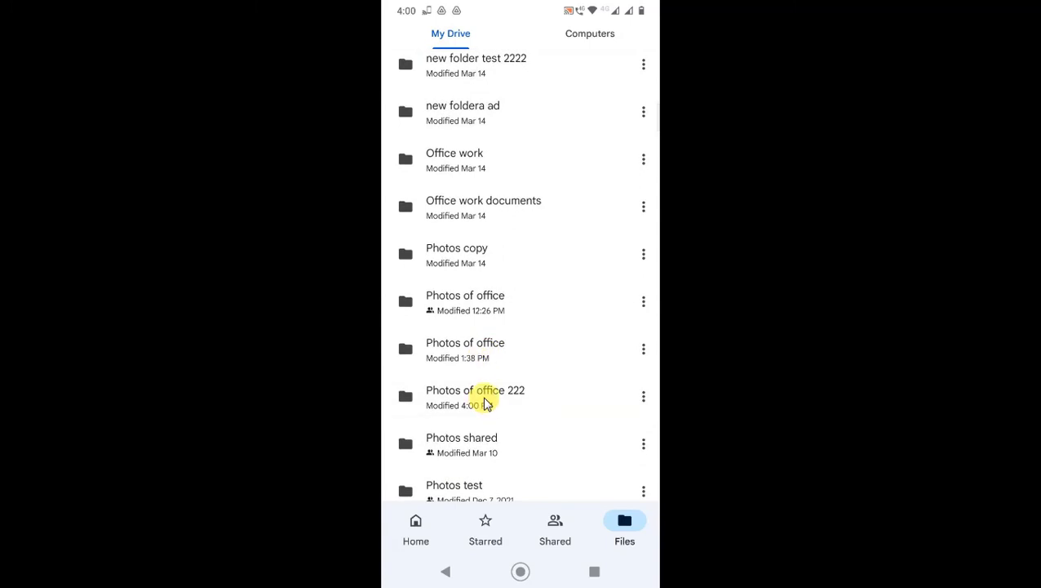
{"action": "left_click", "coordinate": [476, 390]}
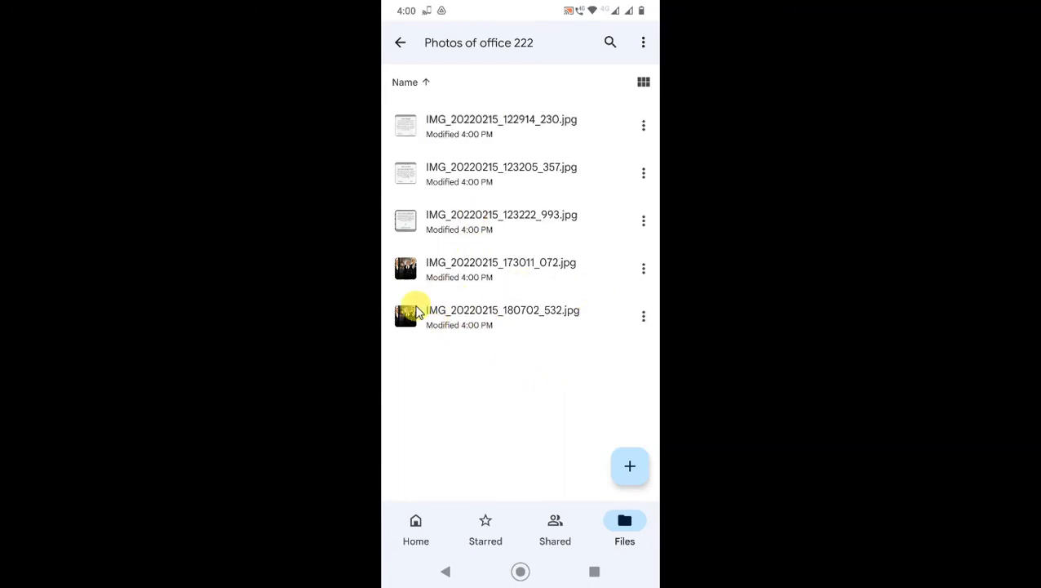
{"action": "left_click", "coordinate": [630, 466]}
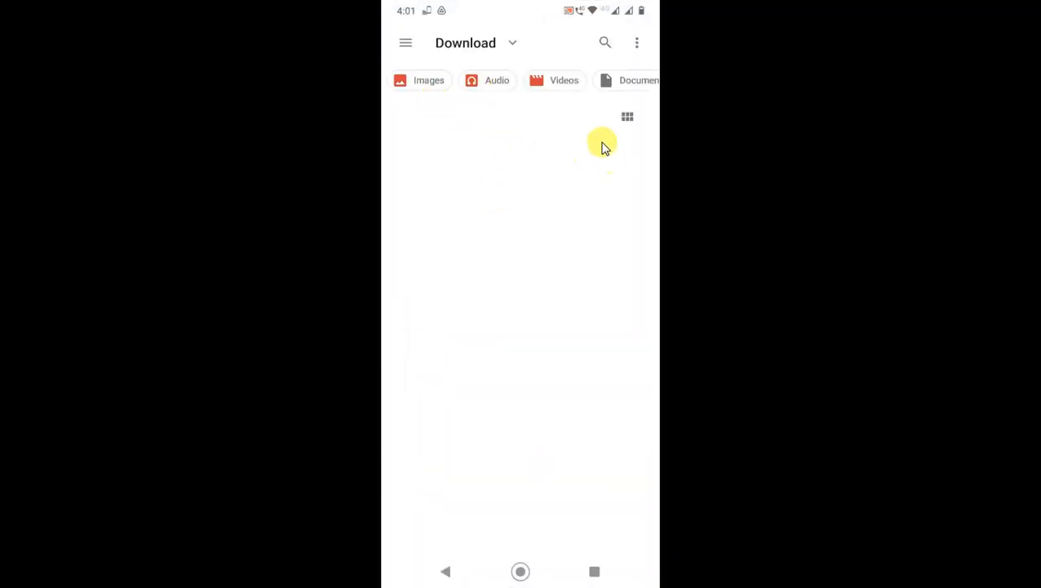
From the Photos source, select four images dated Mar 8, Feb 15 and Feb 7
{"action": "left_click", "coordinate": [406, 43]}
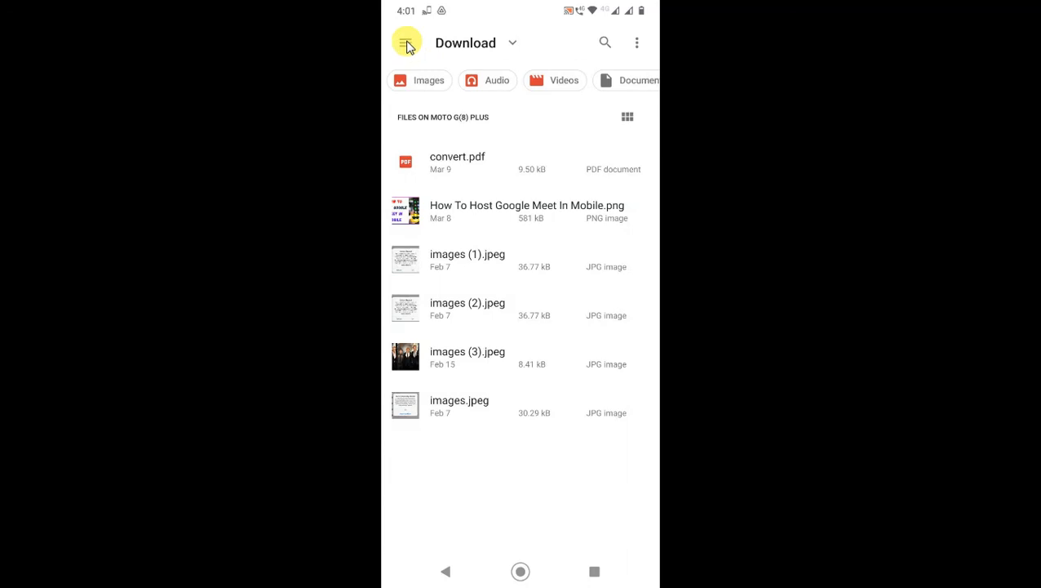
{"action": "left_click", "coordinate": [407, 42]}
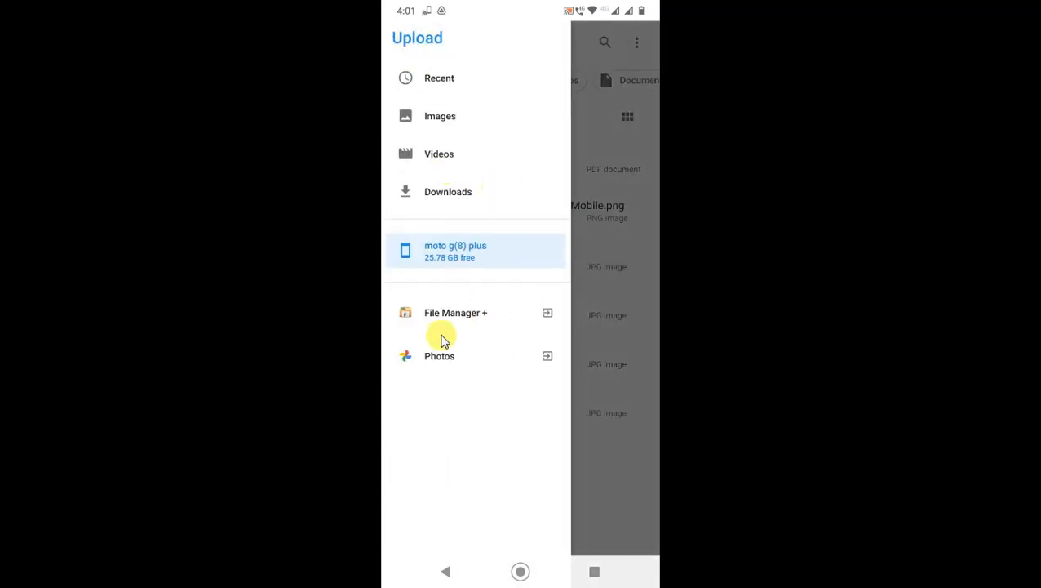
{"action": "left_click", "coordinate": [439, 356]}
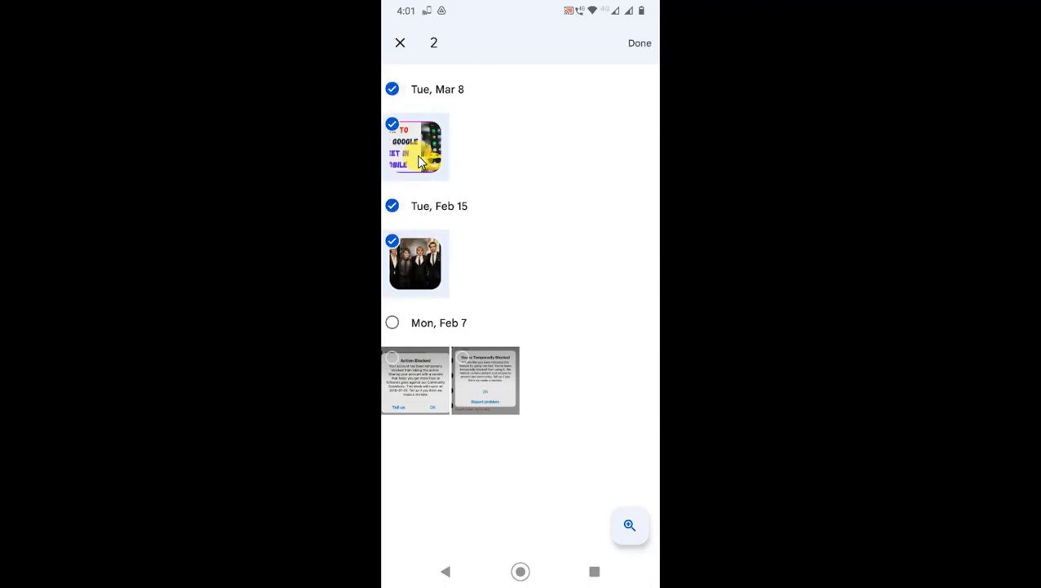
{"action": "left_click", "coordinate": [392, 322]}
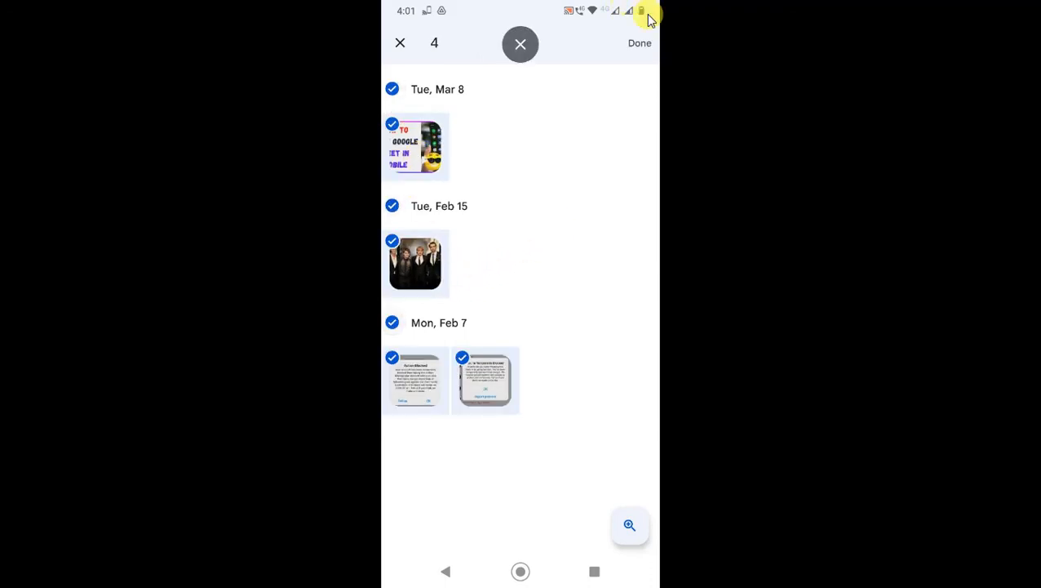